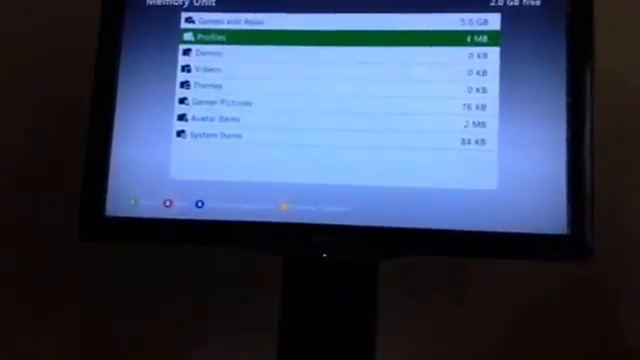
Open the memory unit's Profiles folder, listing the two stored profiles
{"action": "left_click", "coordinate": [210, 36]}
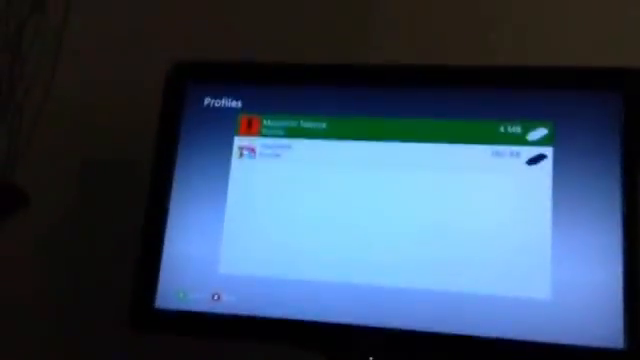